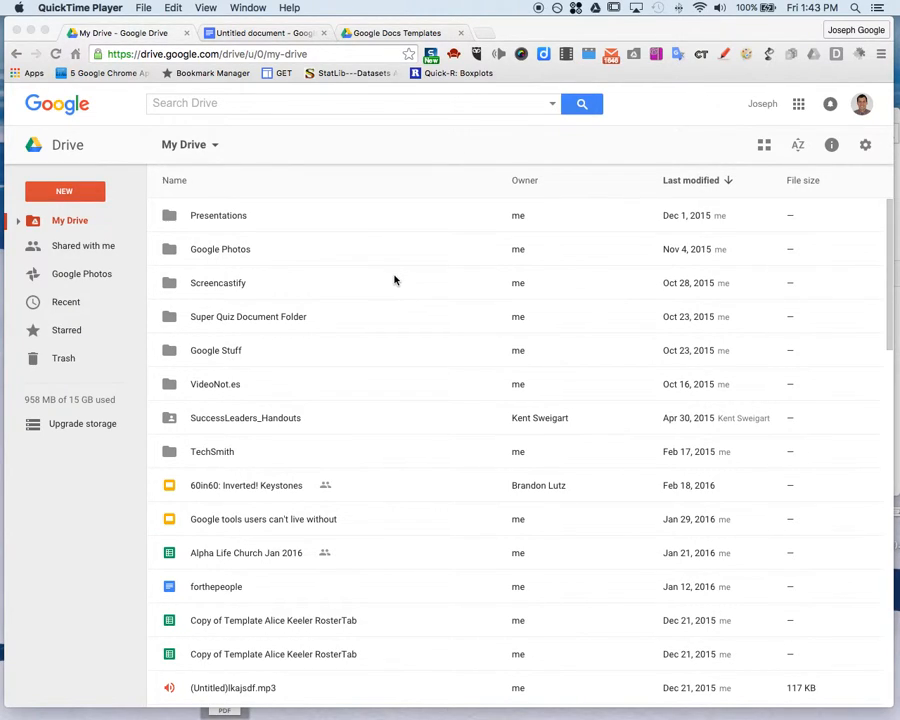
pyautogui.moveTo(346, 258)
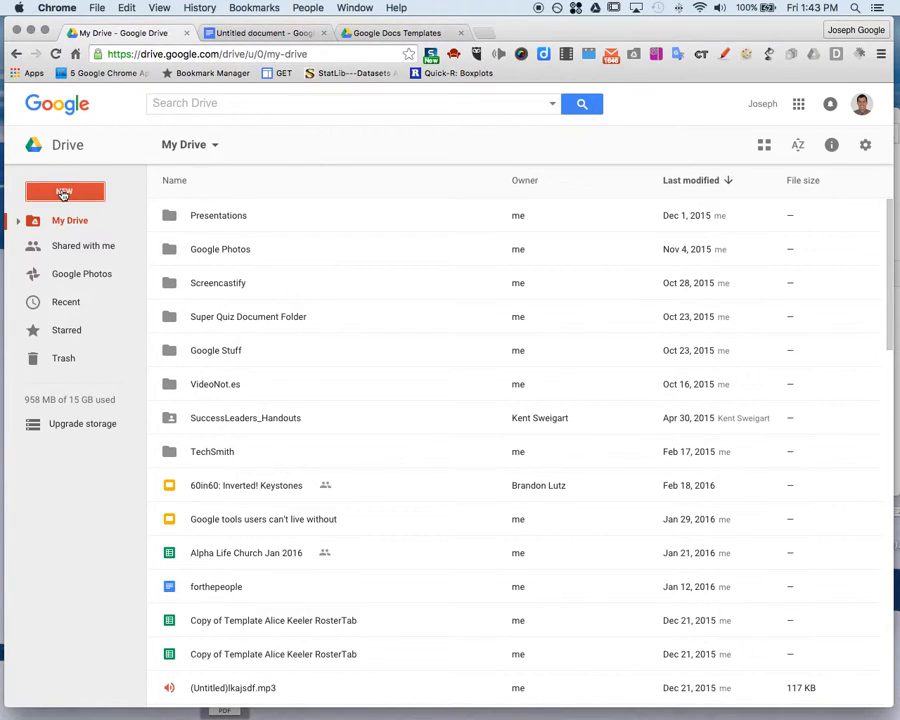
# Open Drive's NEW menu and its More submenu showing From template
pyautogui.click(64, 191)
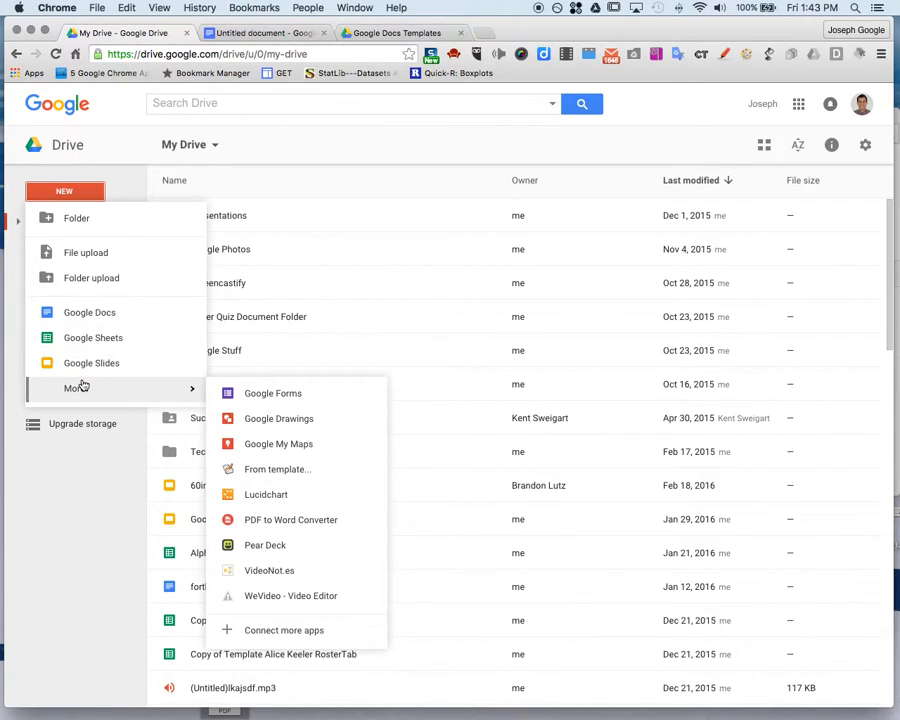
pyautogui.moveTo(277, 469)
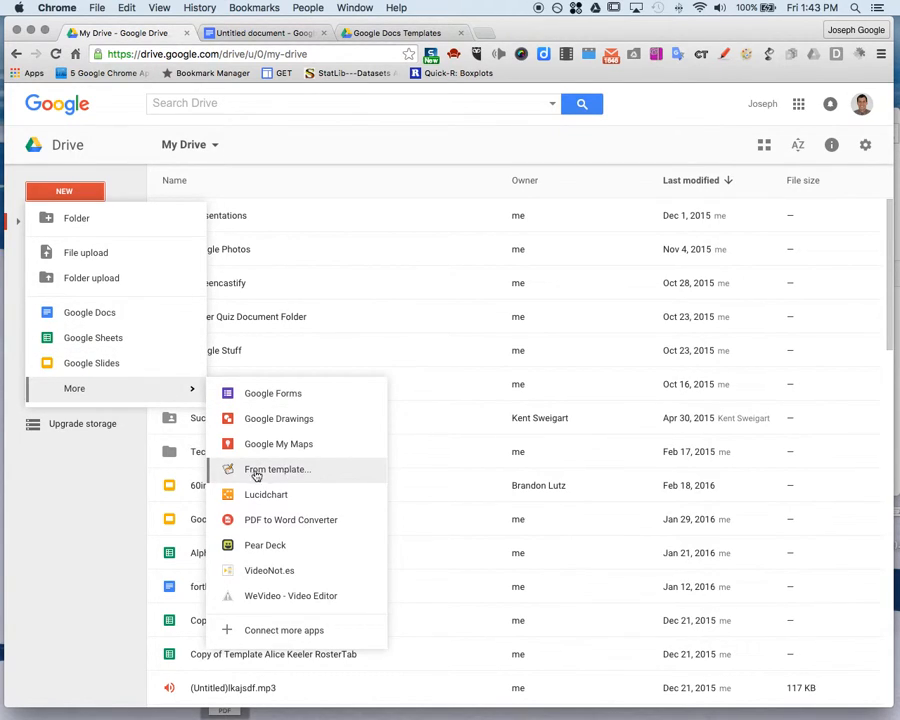
pyautogui.moveTo(262, 630)
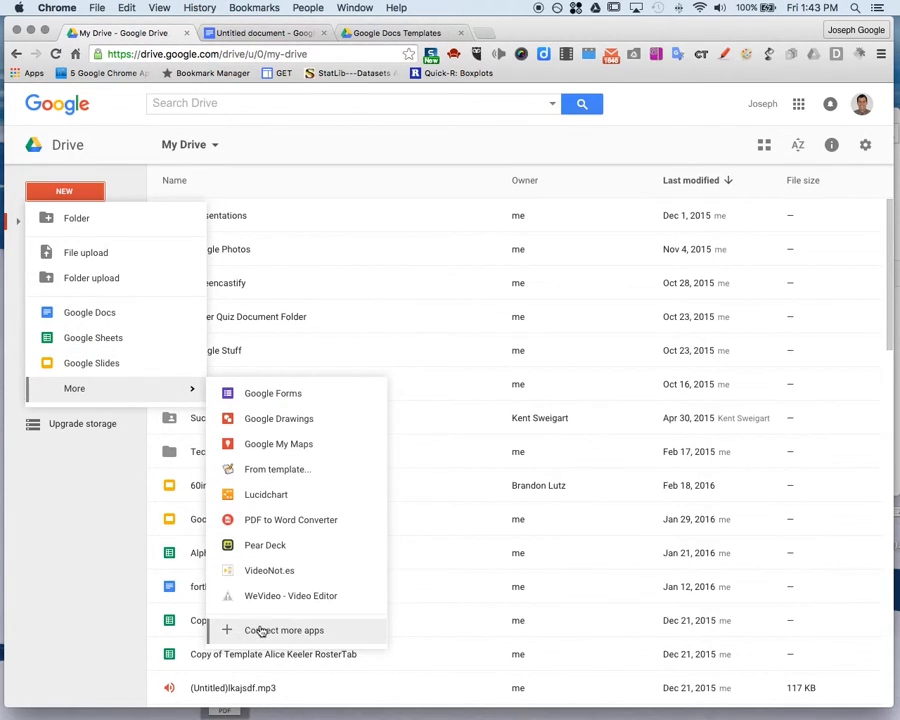
pyautogui.moveTo(277, 469)
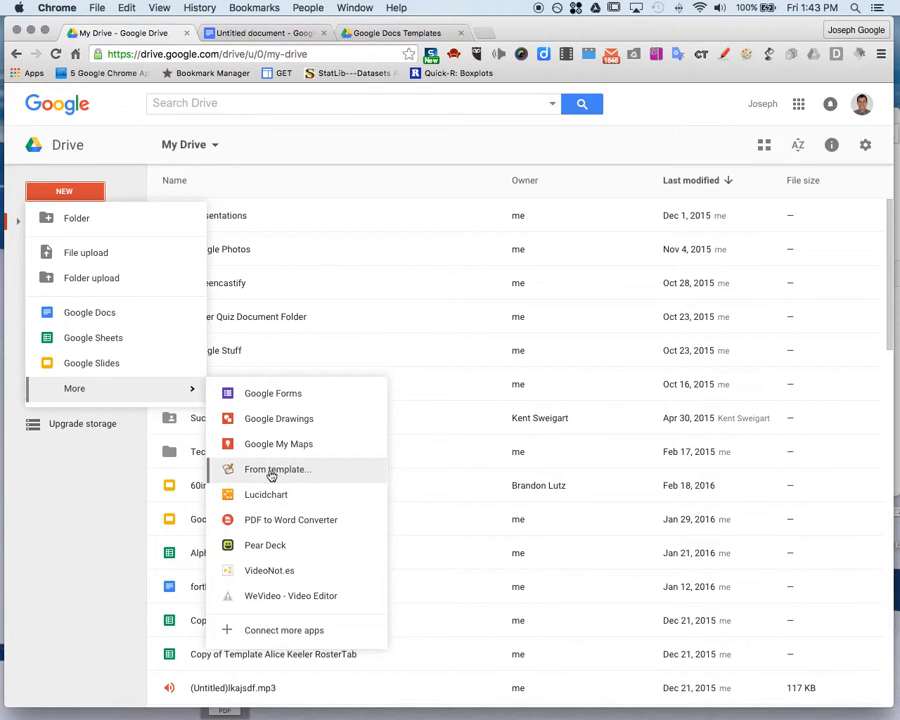
# Open the old Template Gallery via From template and scroll through the public templates
pyautogui.click(277, 469)
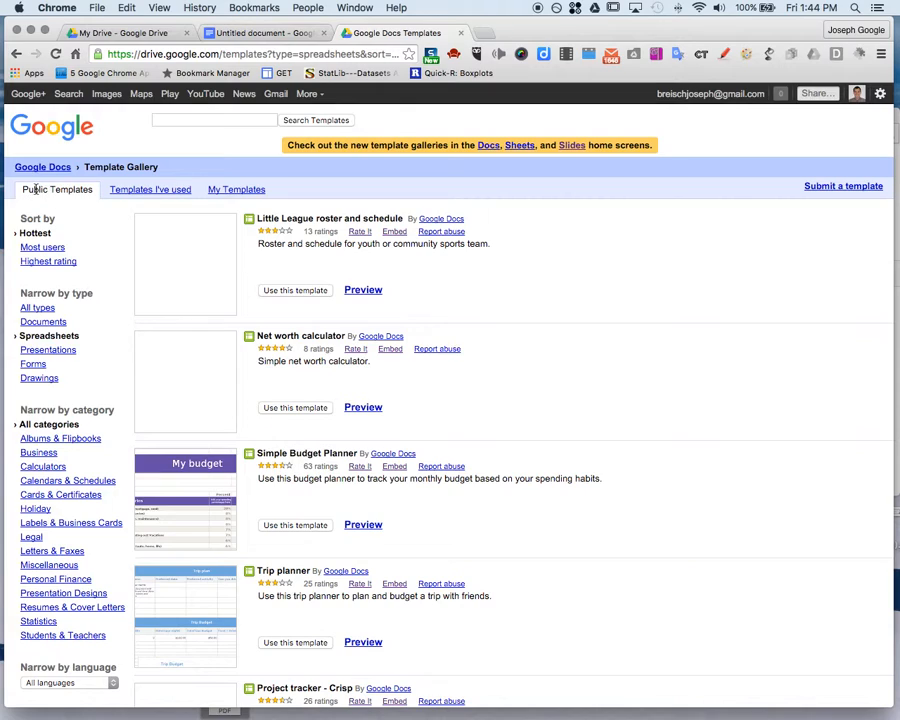
pyautogui.moveTo(236, 189)
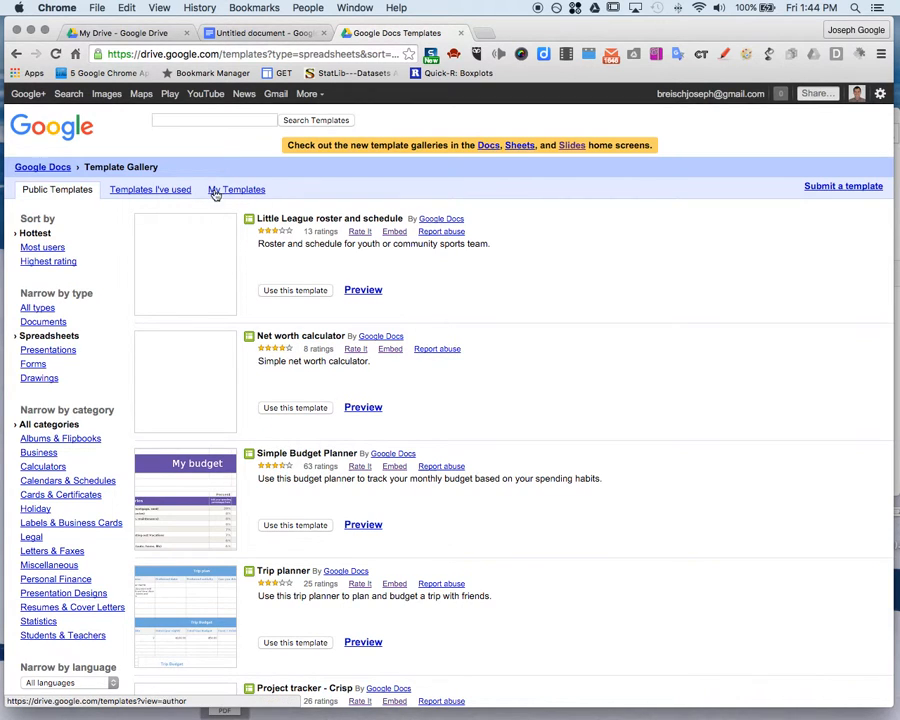
pyautogui.scroll(-3)
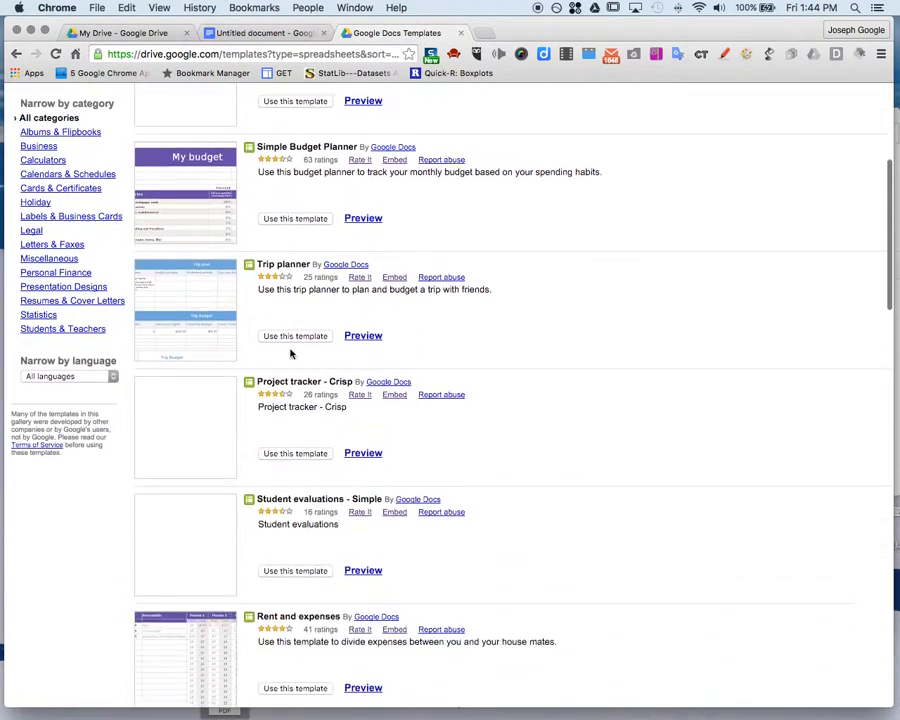
pyautogui.scroll(-3)
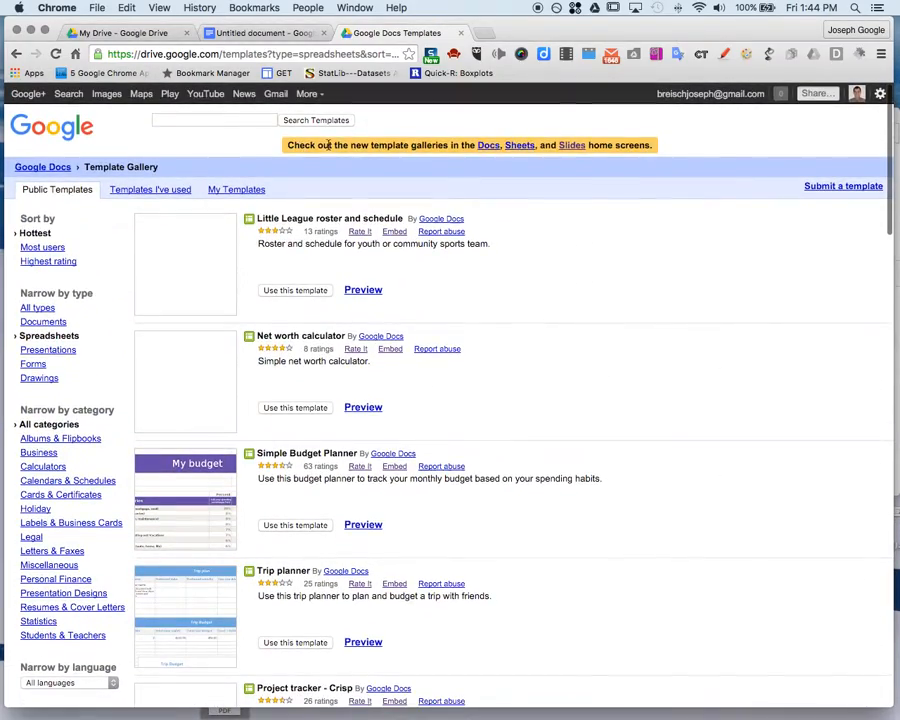
# Switch to the Untitled document tab and show its File menu
pyautogui.click(260, 33)
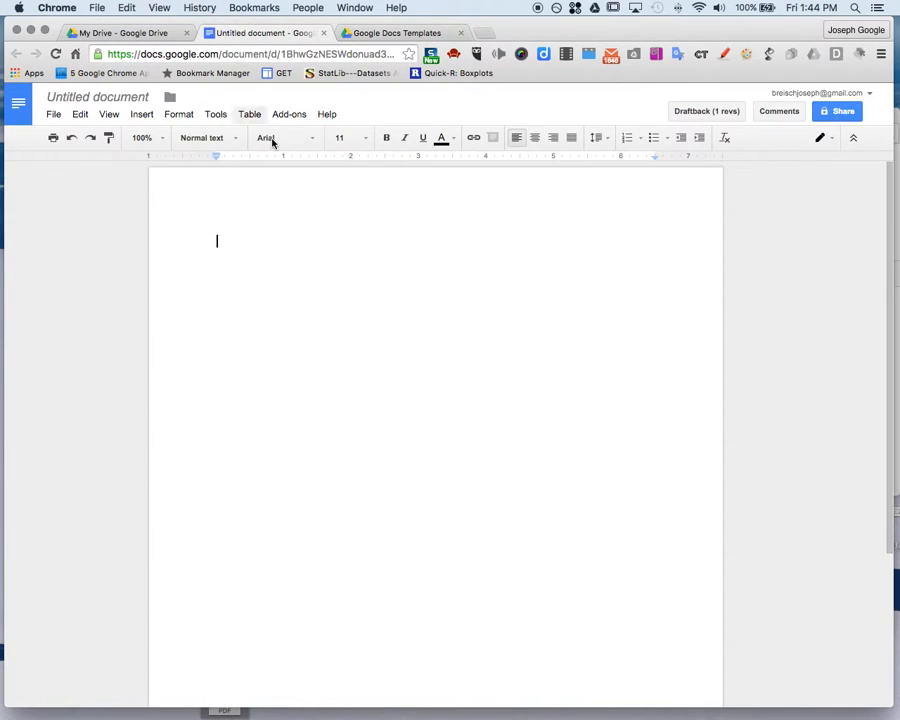
pyautogui.click(53, 113)
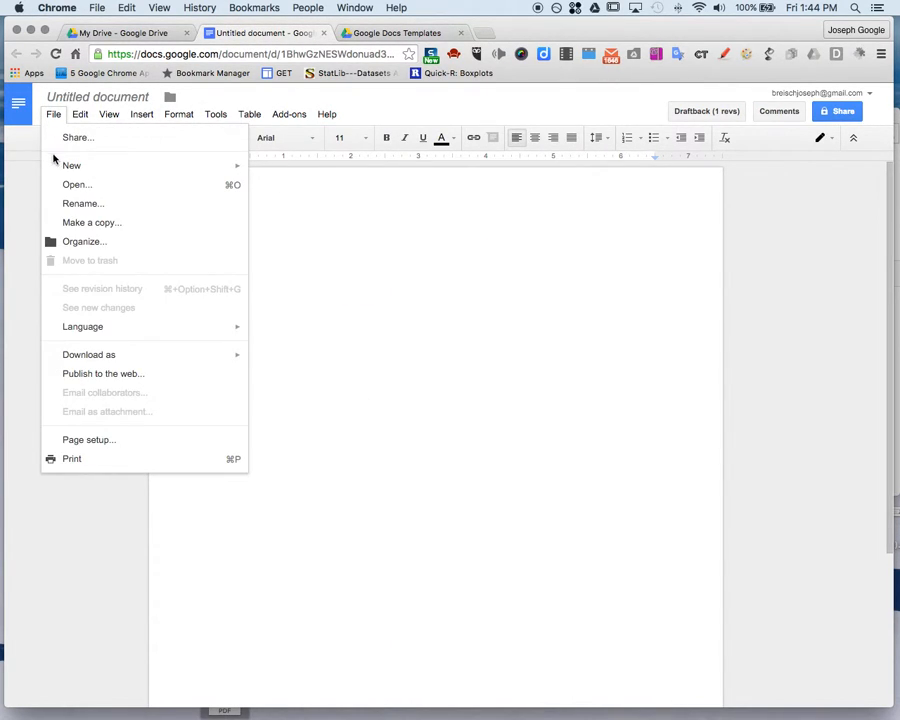
pyautogui.moveTo(71, 165)
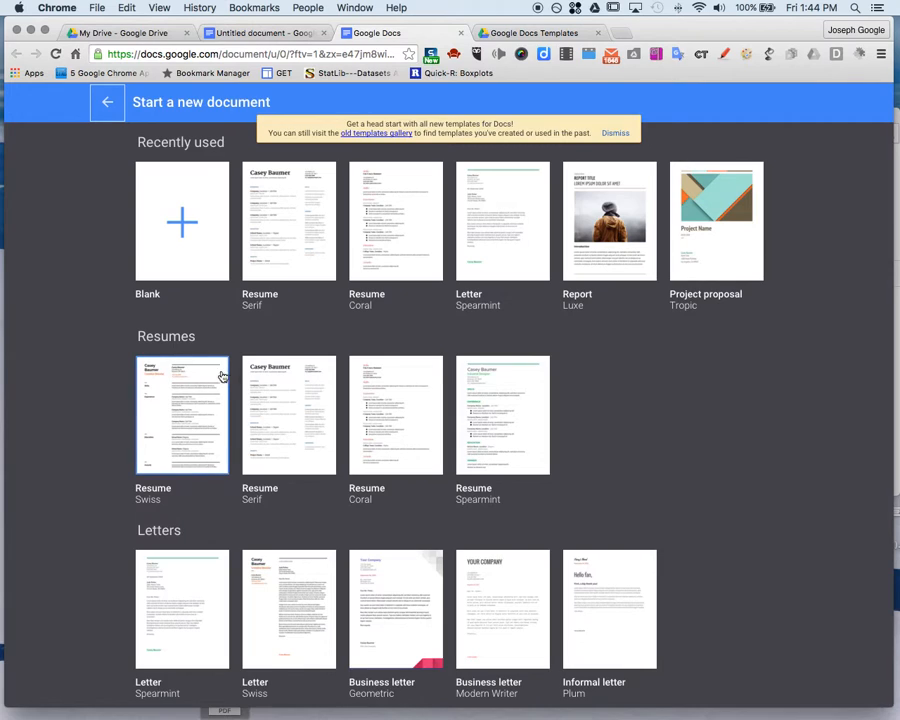
# Scroll through the resume, letter, education and work templates in Start a new document
pyautogui.scroll(-3)
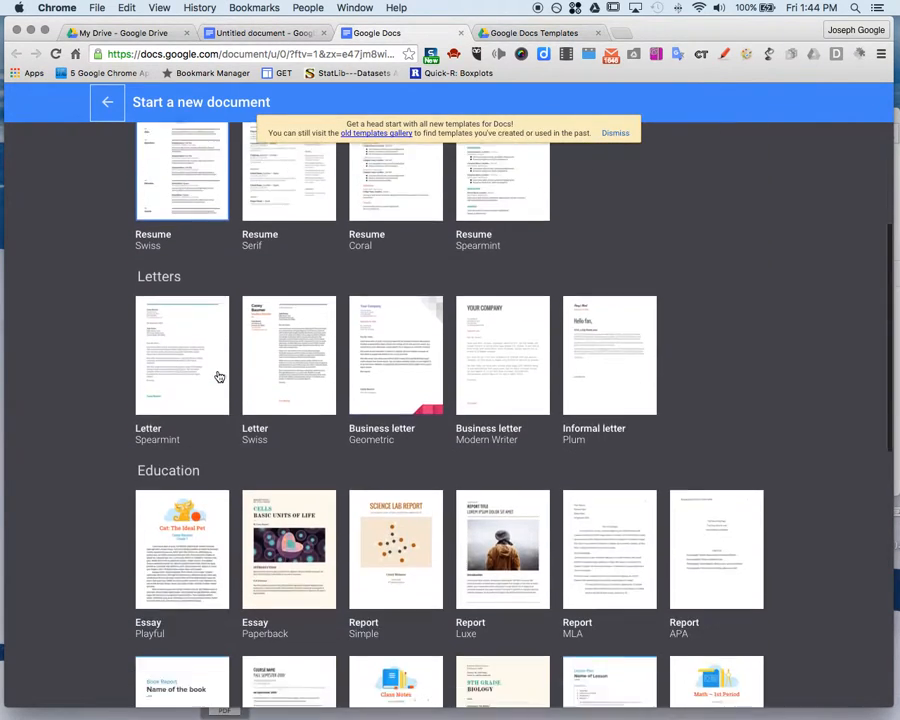
pyautogui.scroll(-3)
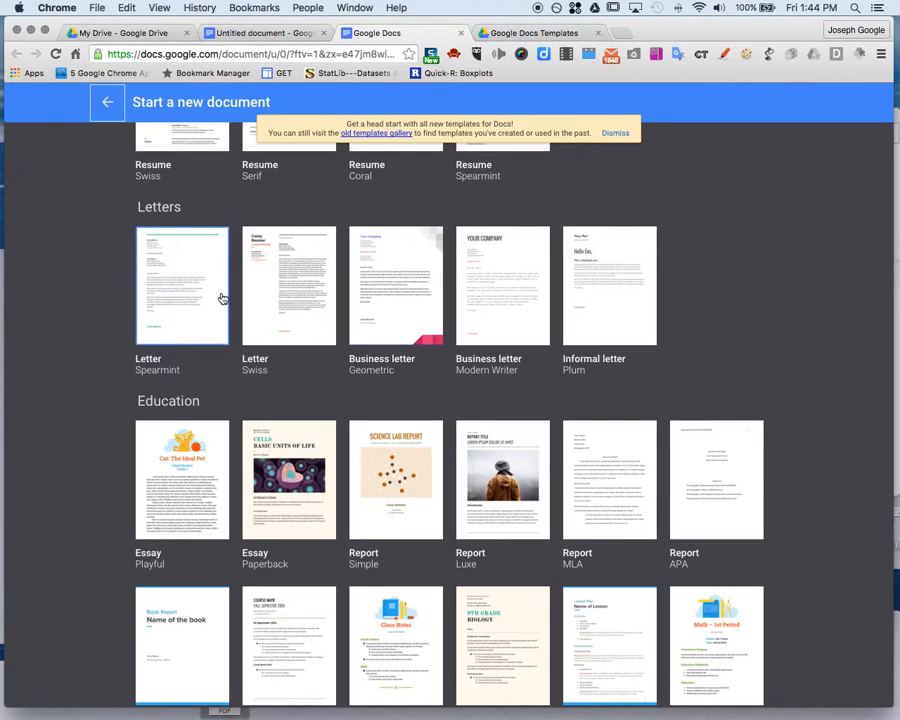
pyautogui.scroll(-3)
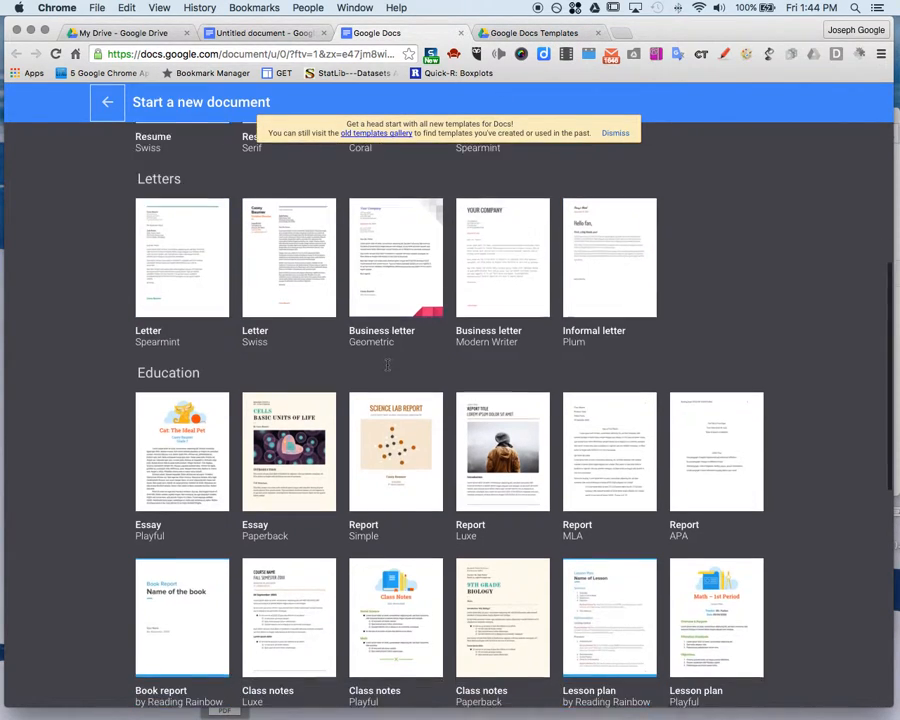
pyautogui.scroll(-3)
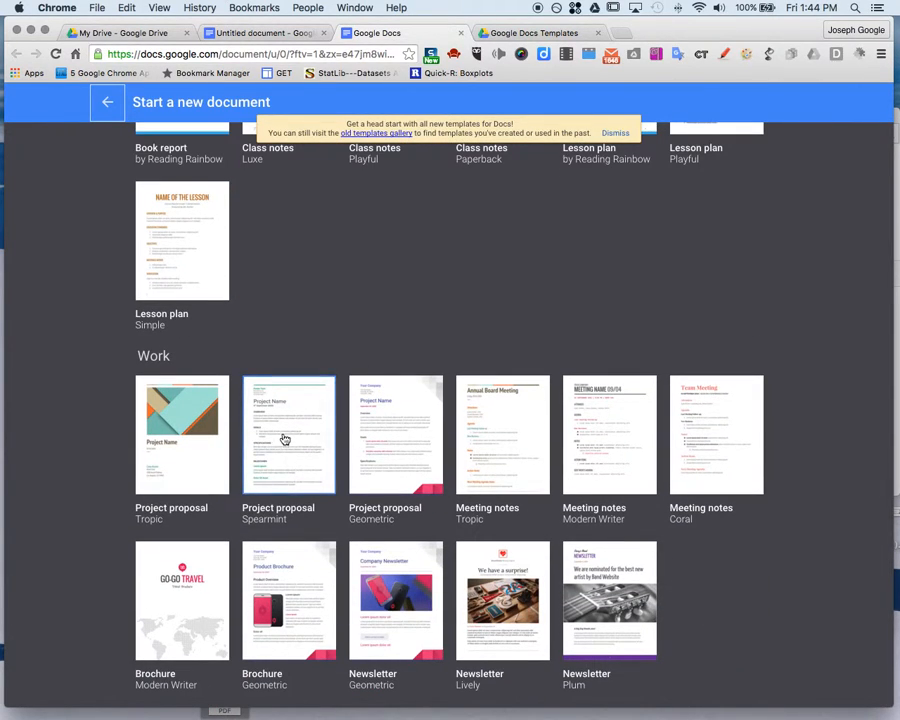
pyautogui.scroll(-3)
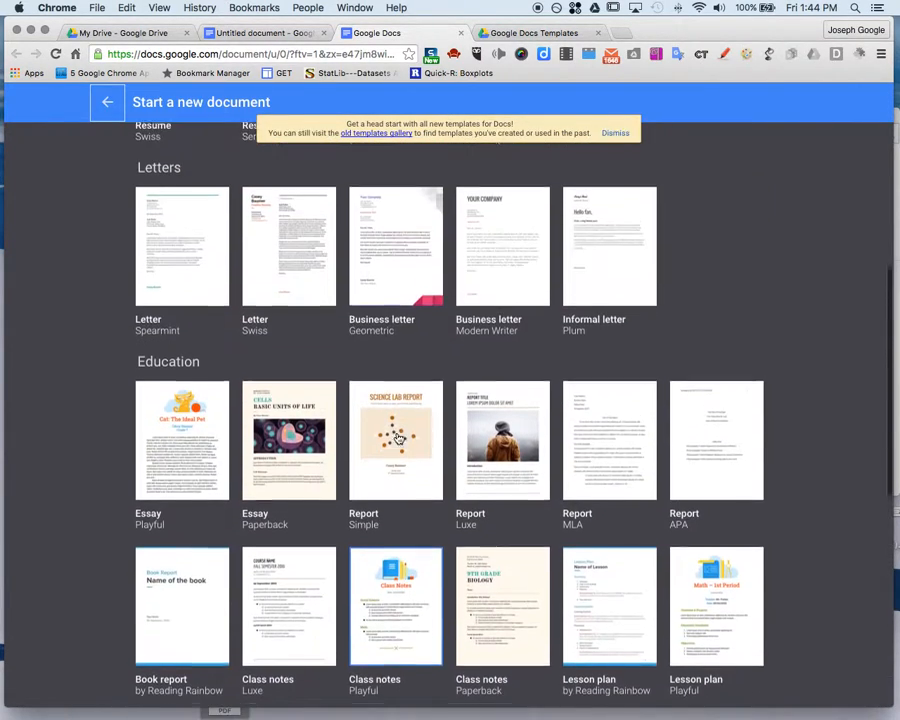
pyautogui.scroll(-3)
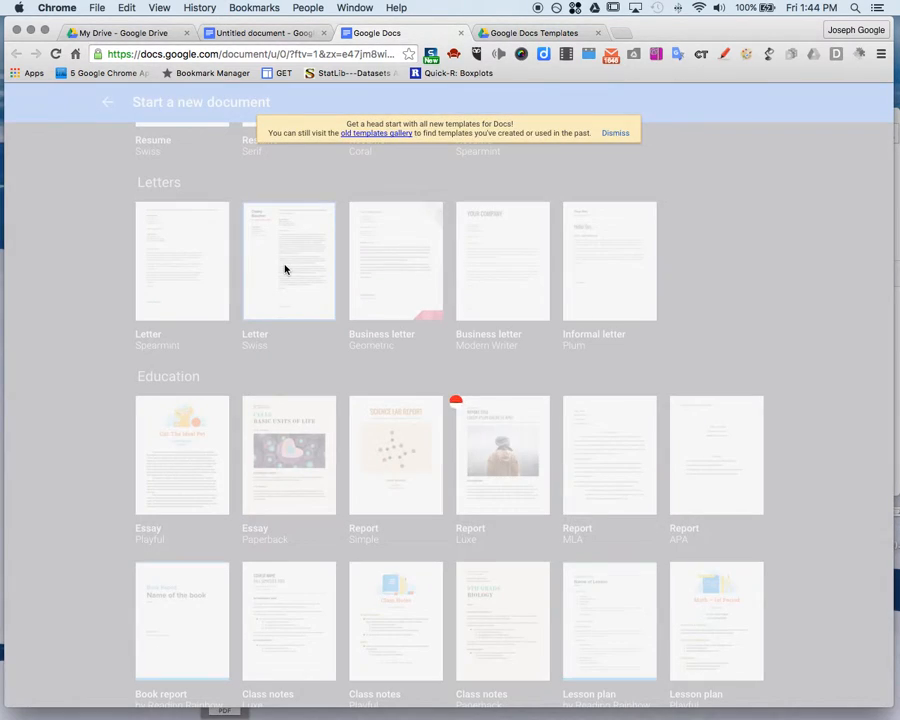
# Choose the Letter (Swiss) thumbnail in the Letters section
pyautogui.click(288, 261)
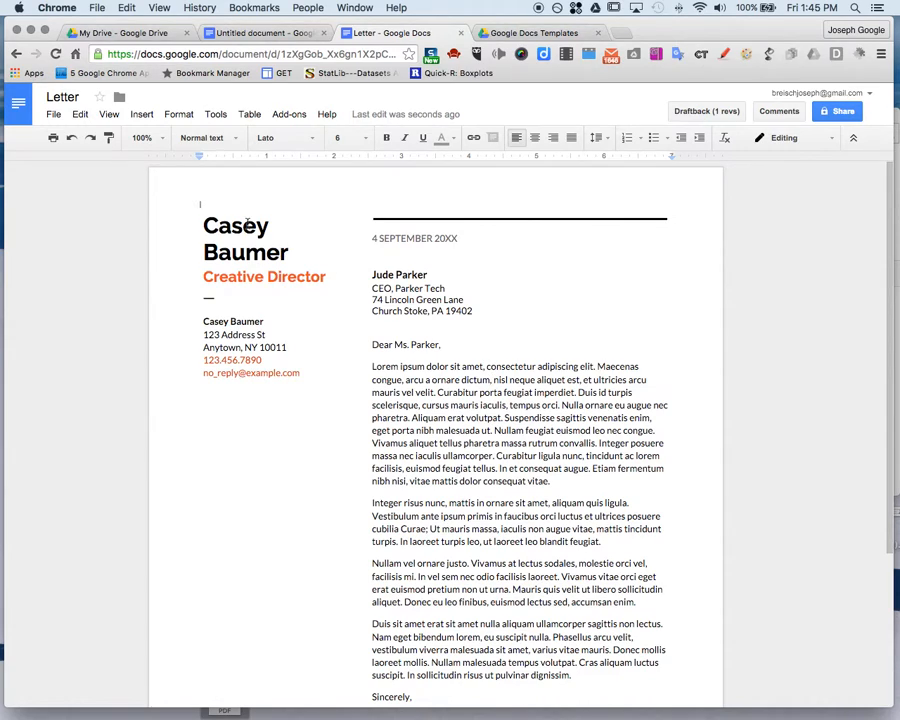
# Show the Letter document's File > New submenu, including From template
pyautogui.click(53, 113)
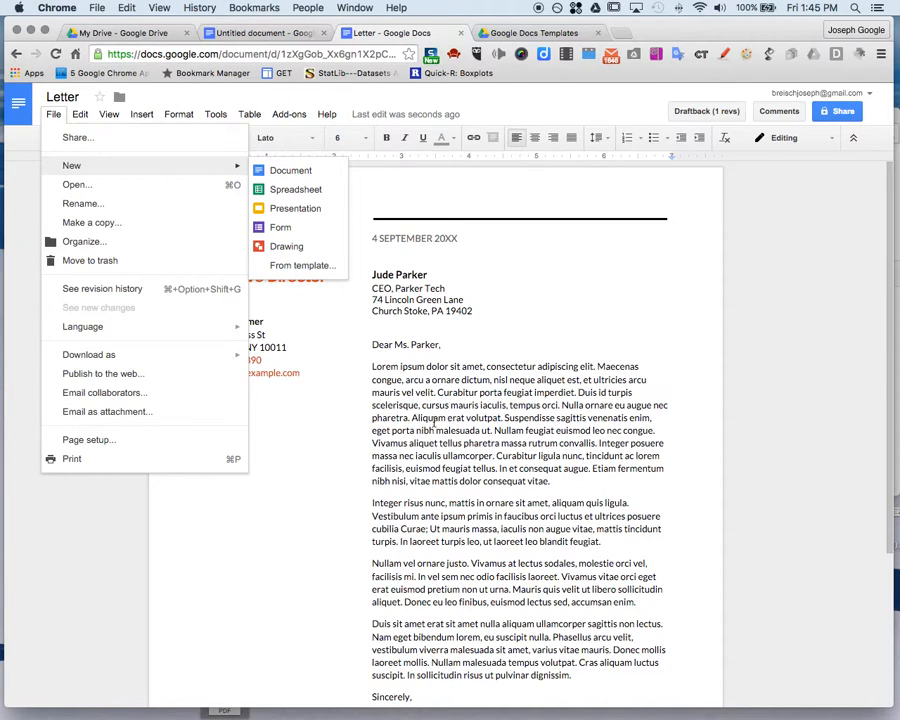
pyautogui.moveTo(437, 422)
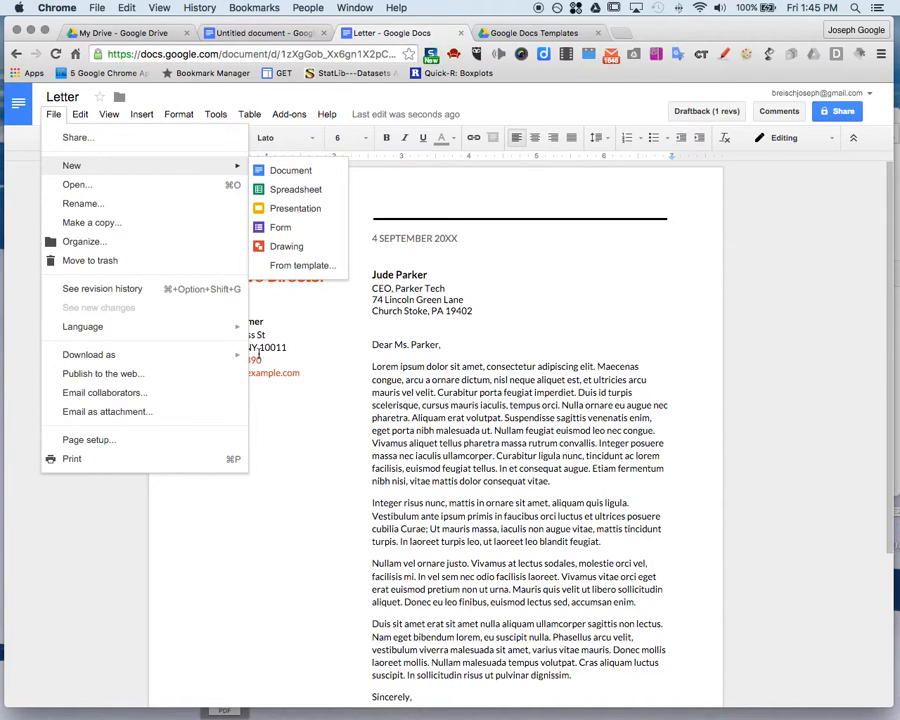